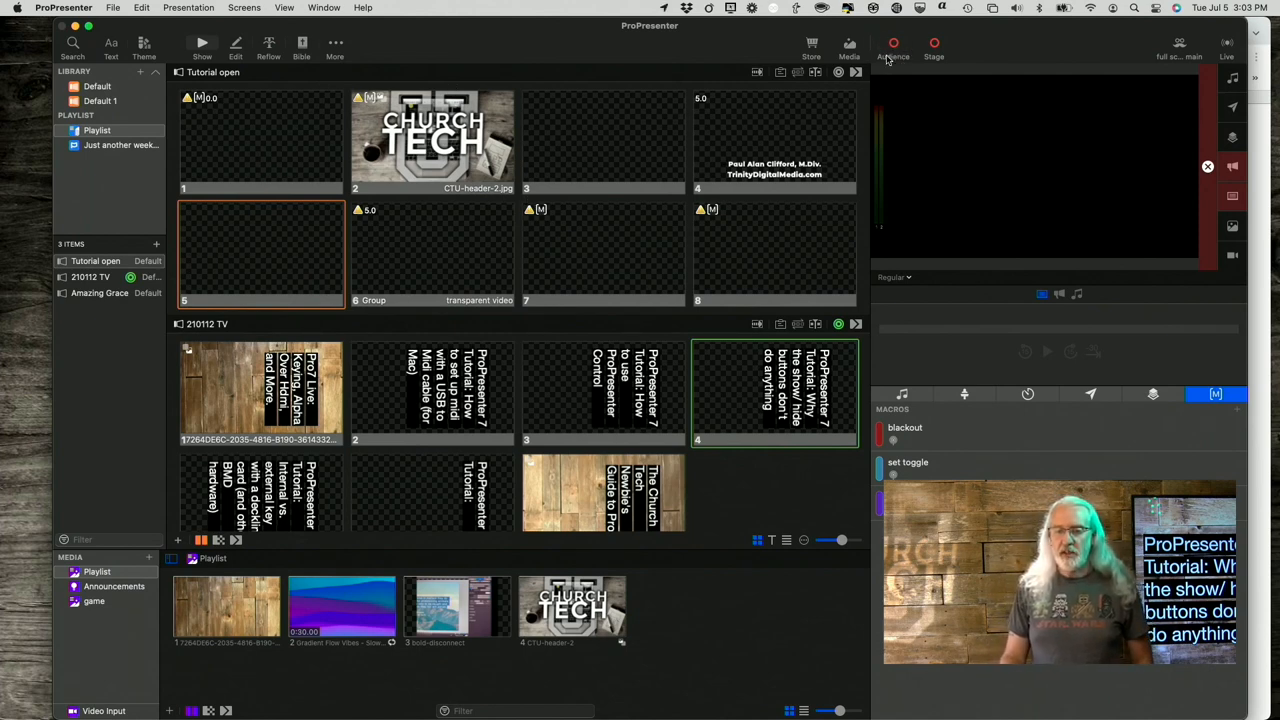
pyautogui.moveTo(893, 43)
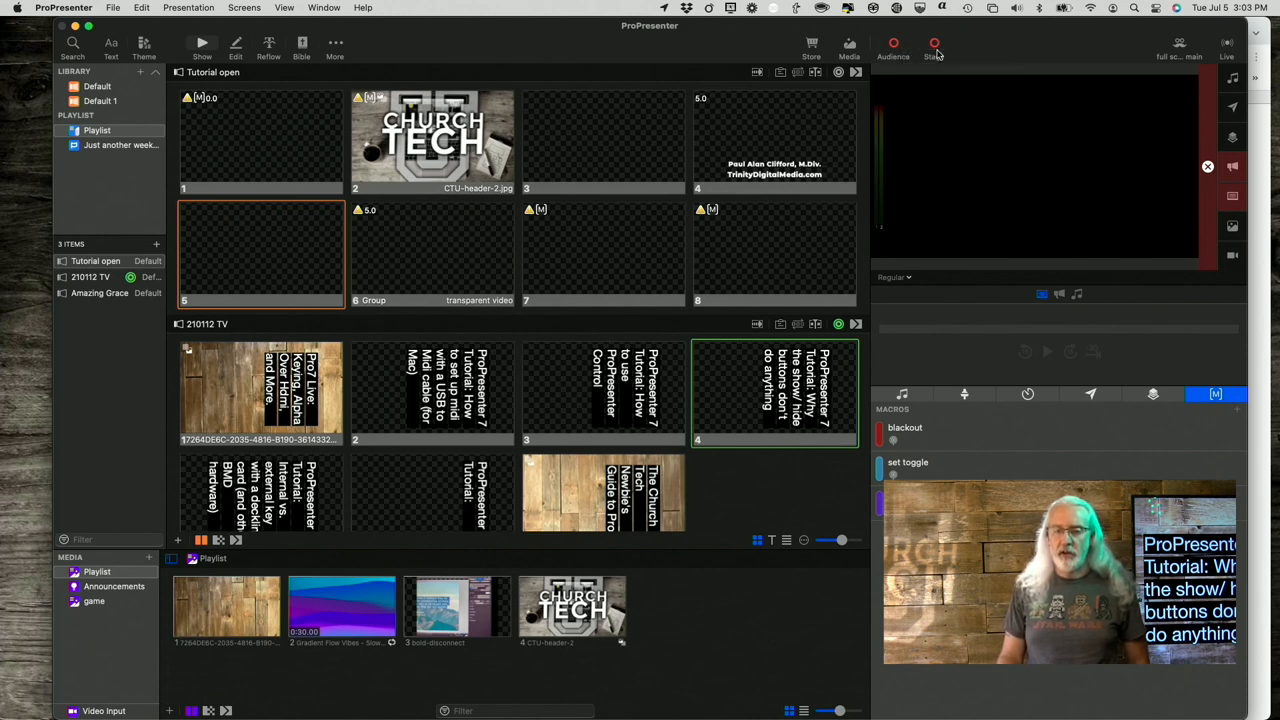
pyautogui.moveTo(933, 44)
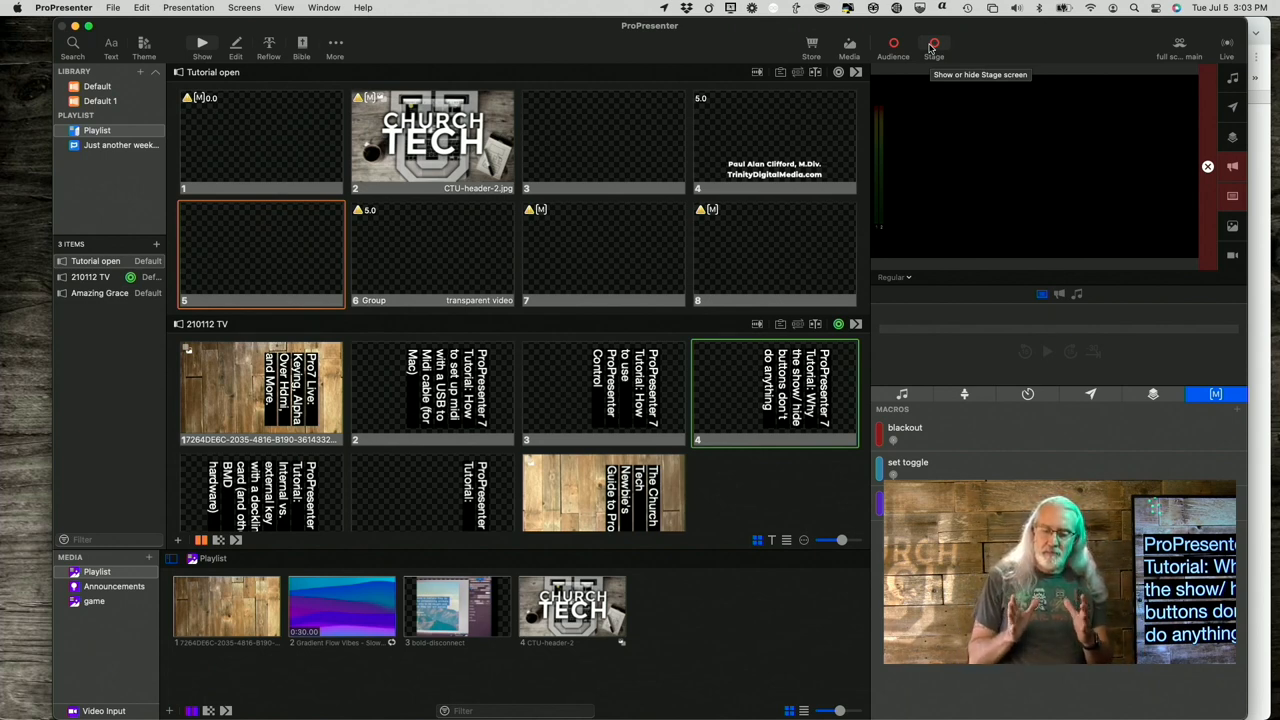
pyautogui.moveTo(838, 365)
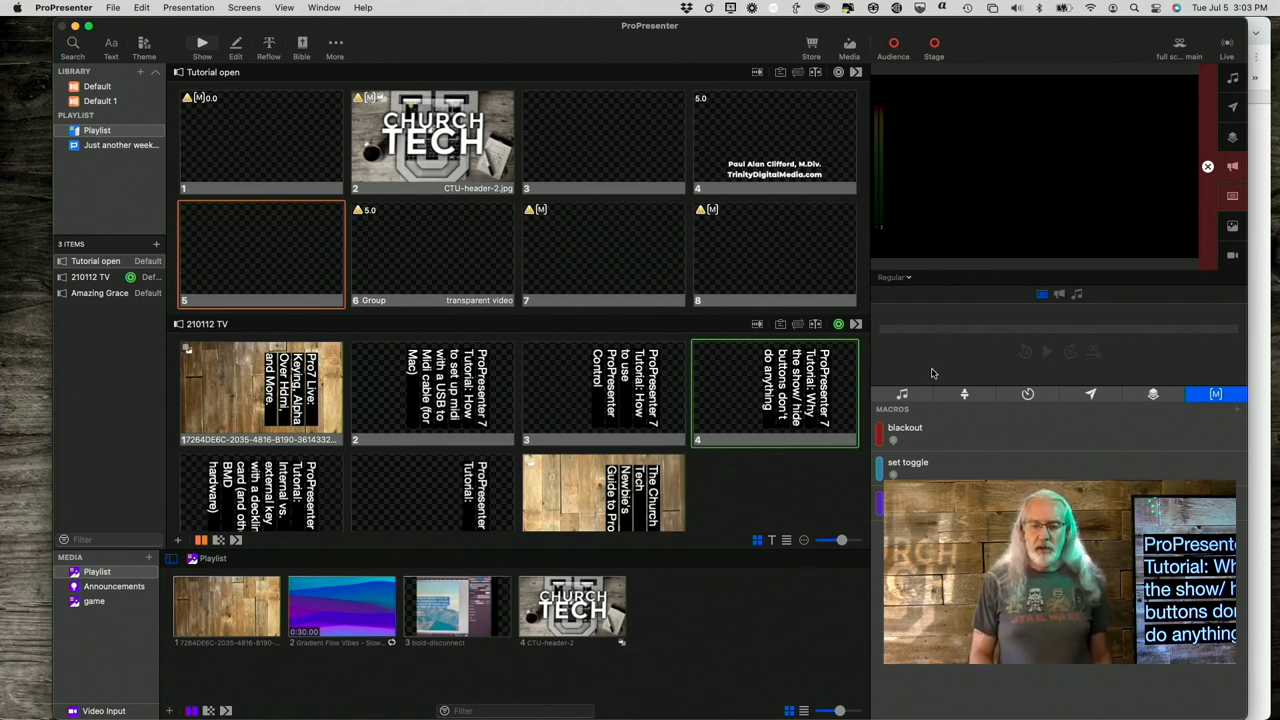
pyautogui.moveTo(1101, 422)
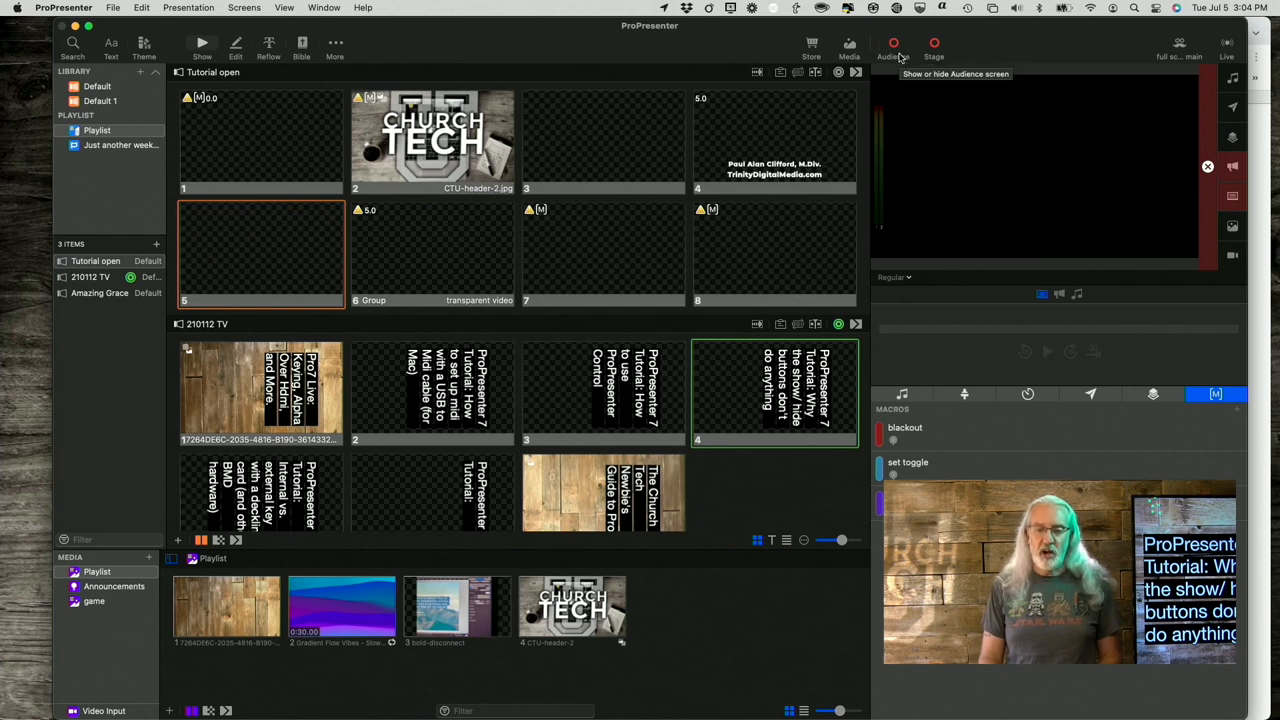
pyautogui.moveTo(935, 43)
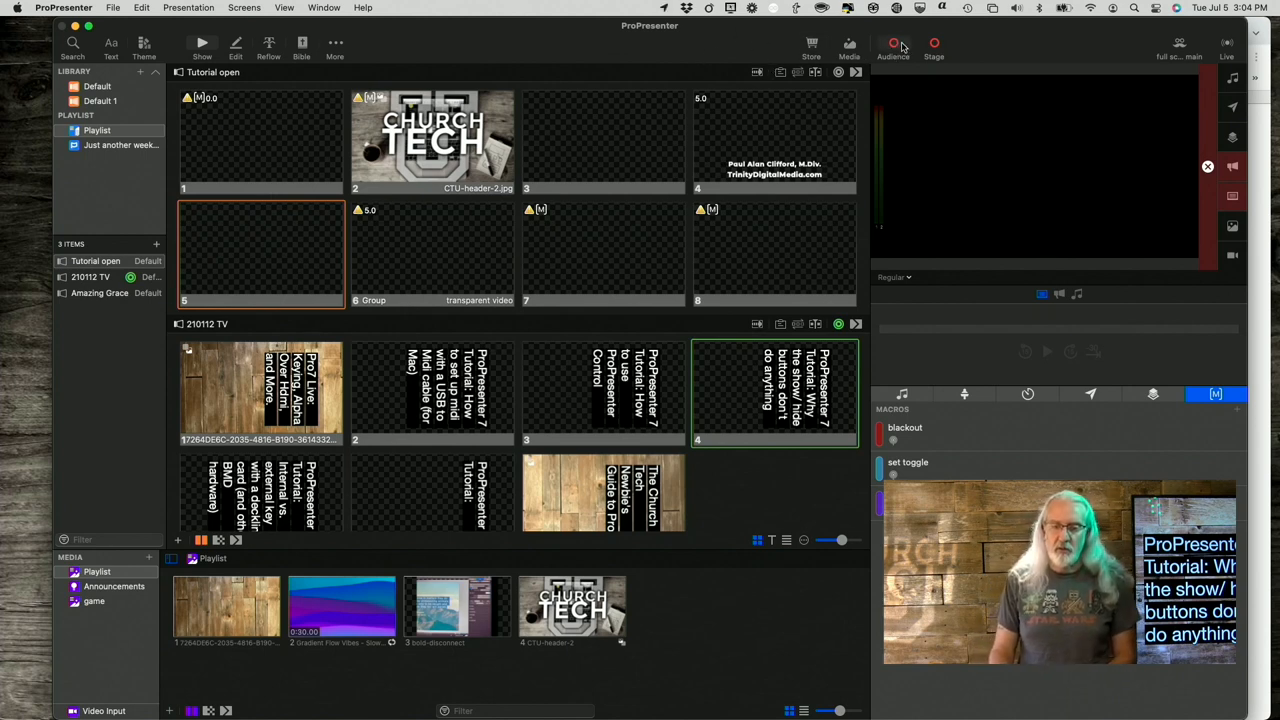
pyautogui.moveTo(893, 44)
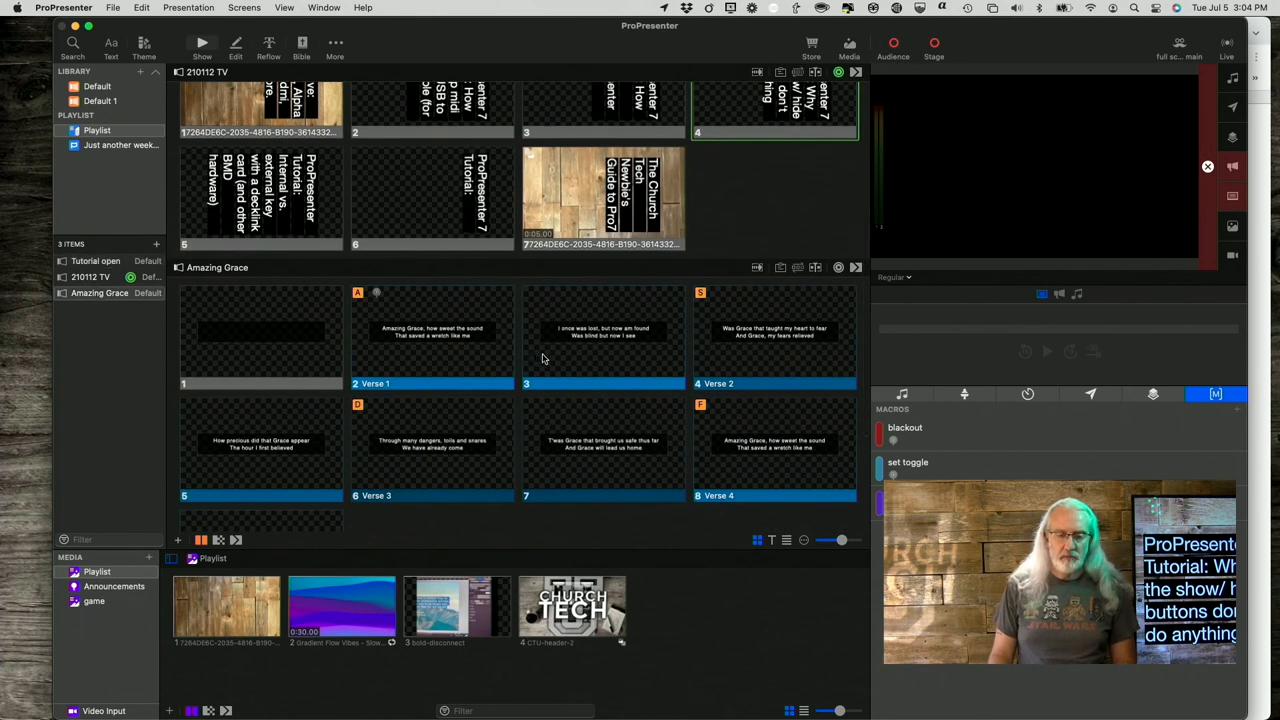
# Send Amazing Grace slide 3, "I once was lost, but now am found," live to output
pyautogui.click(603, 335)
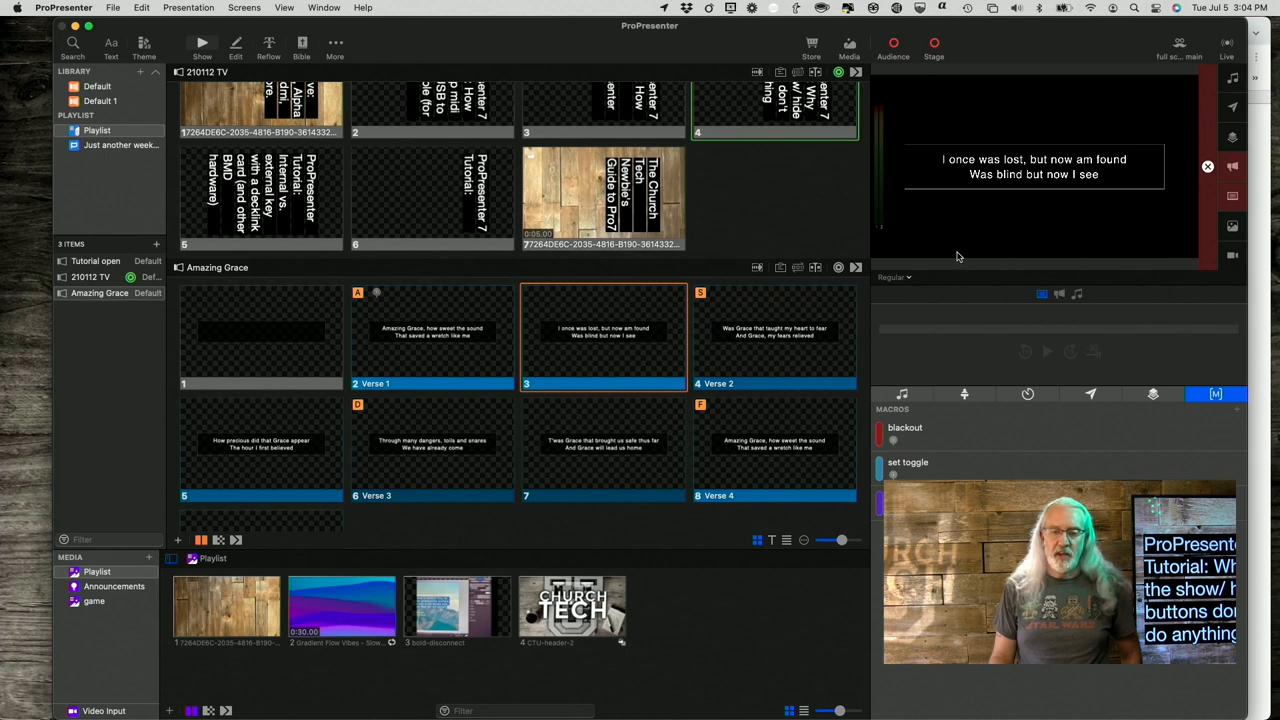
pyautogui.moveTo(911, 65)
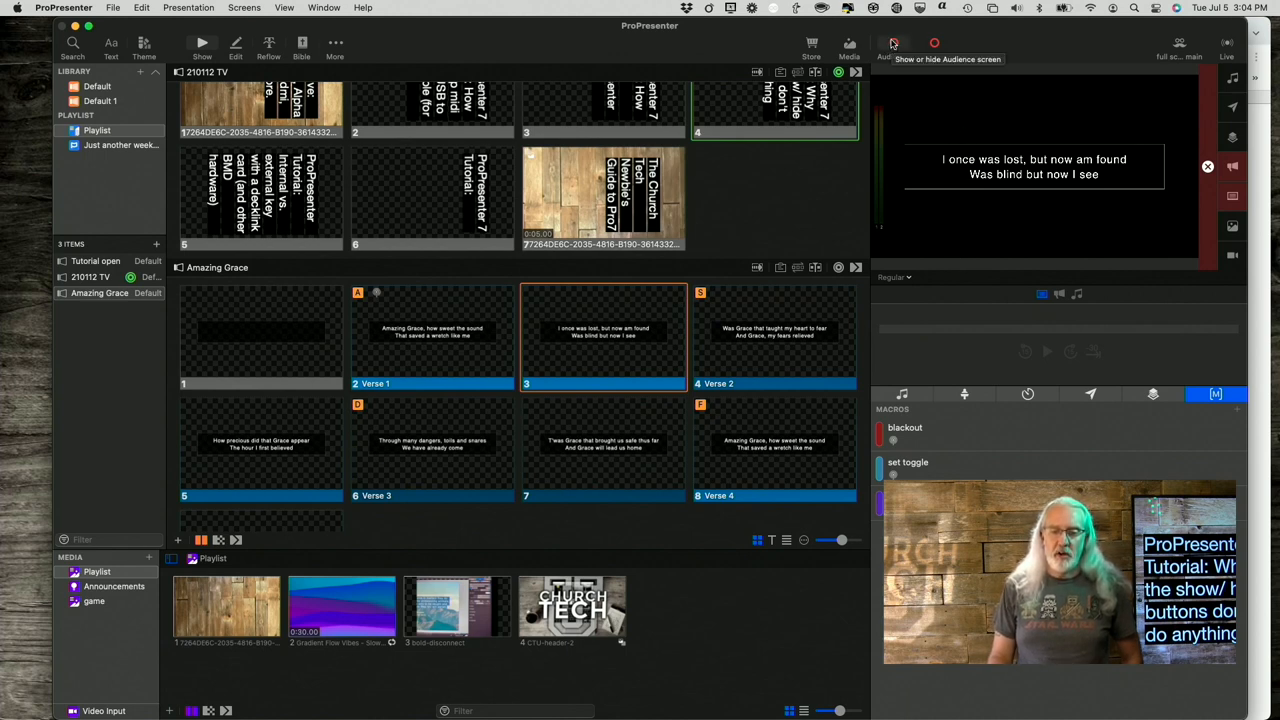
pyautogui.click(893, 43)
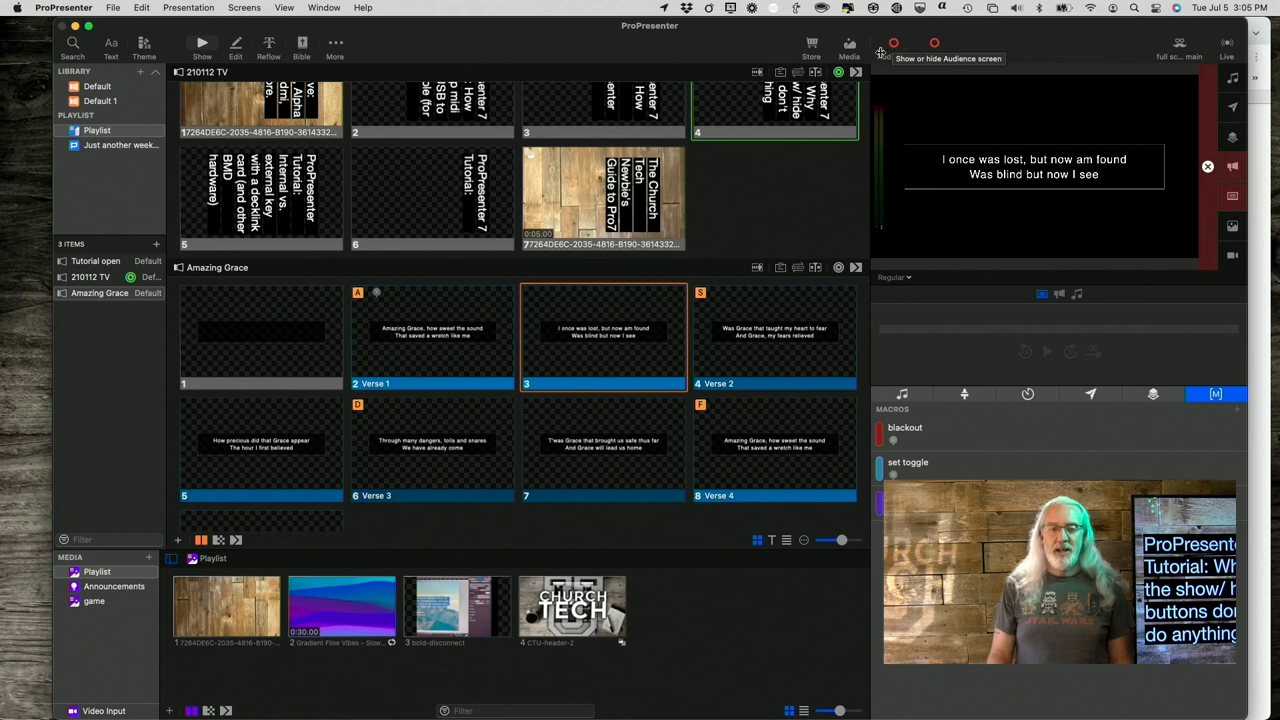
pyautogui.moveTo(968, 192)
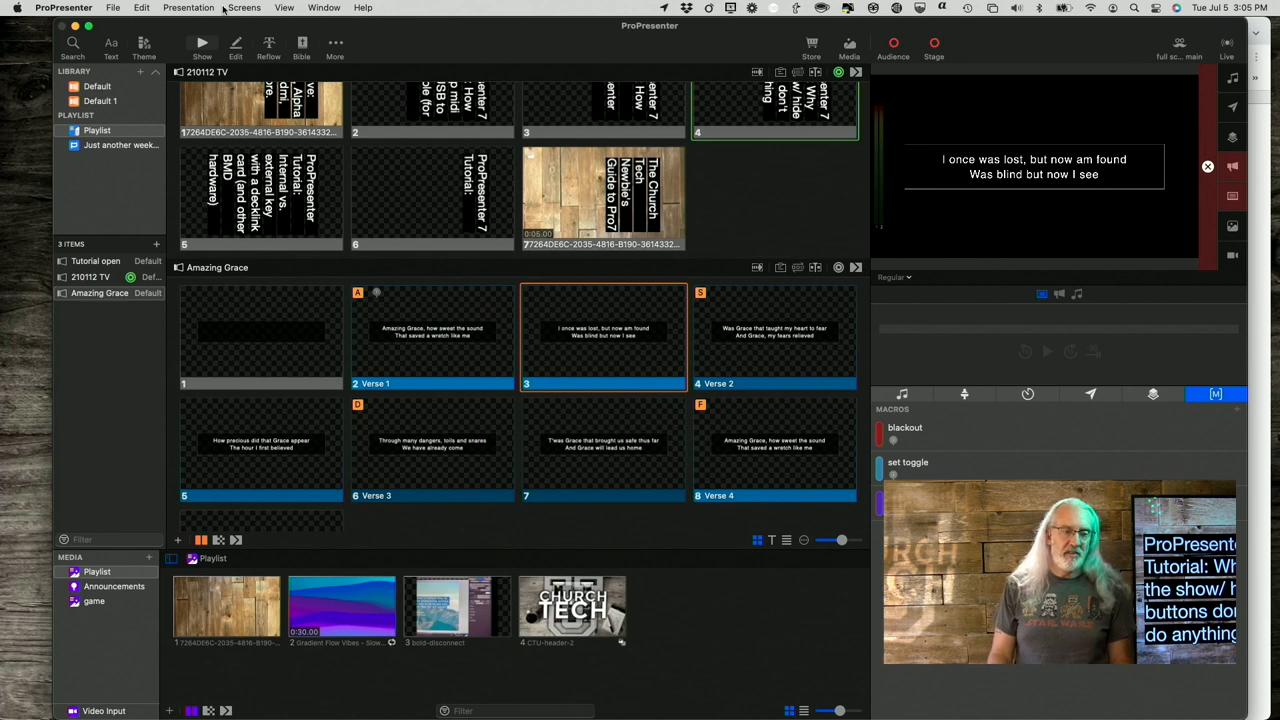
# In Screen Configuration, switch the Stage output off and view Regular's BMD HDMI 1920×1080 settings
pyautogui.click(244, 8)
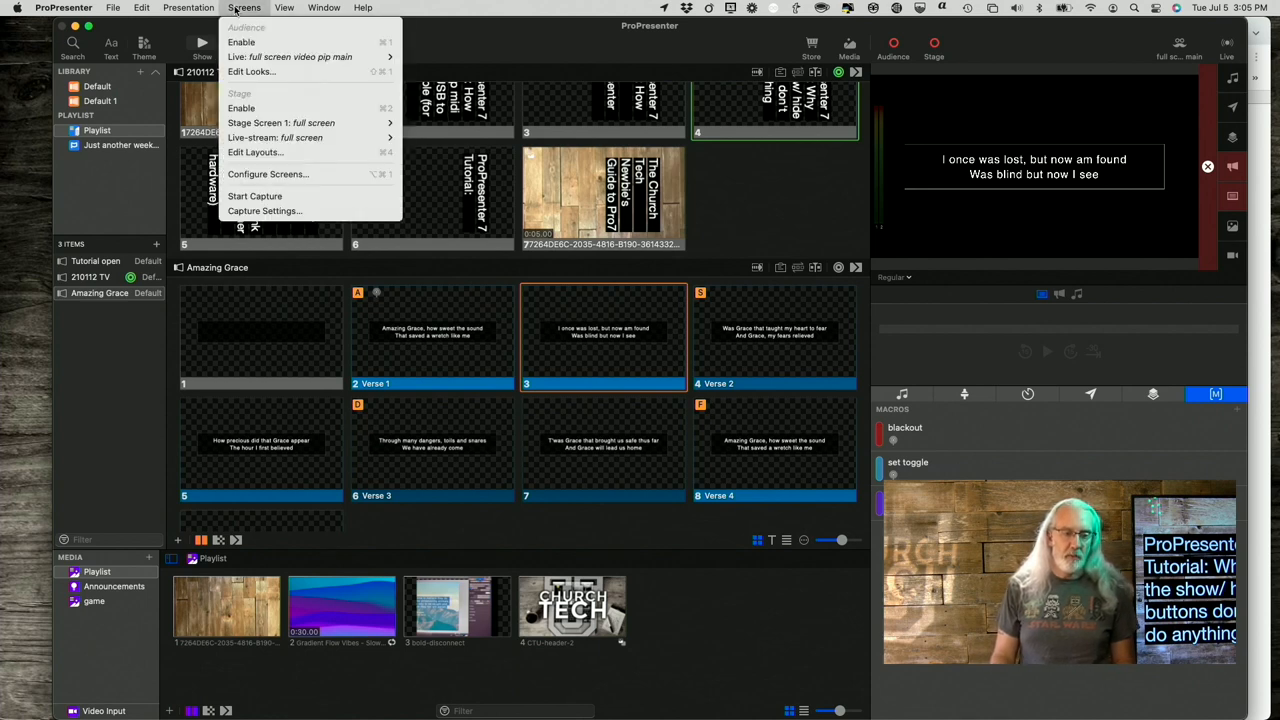
pyautogui.moveTo(268, 174)
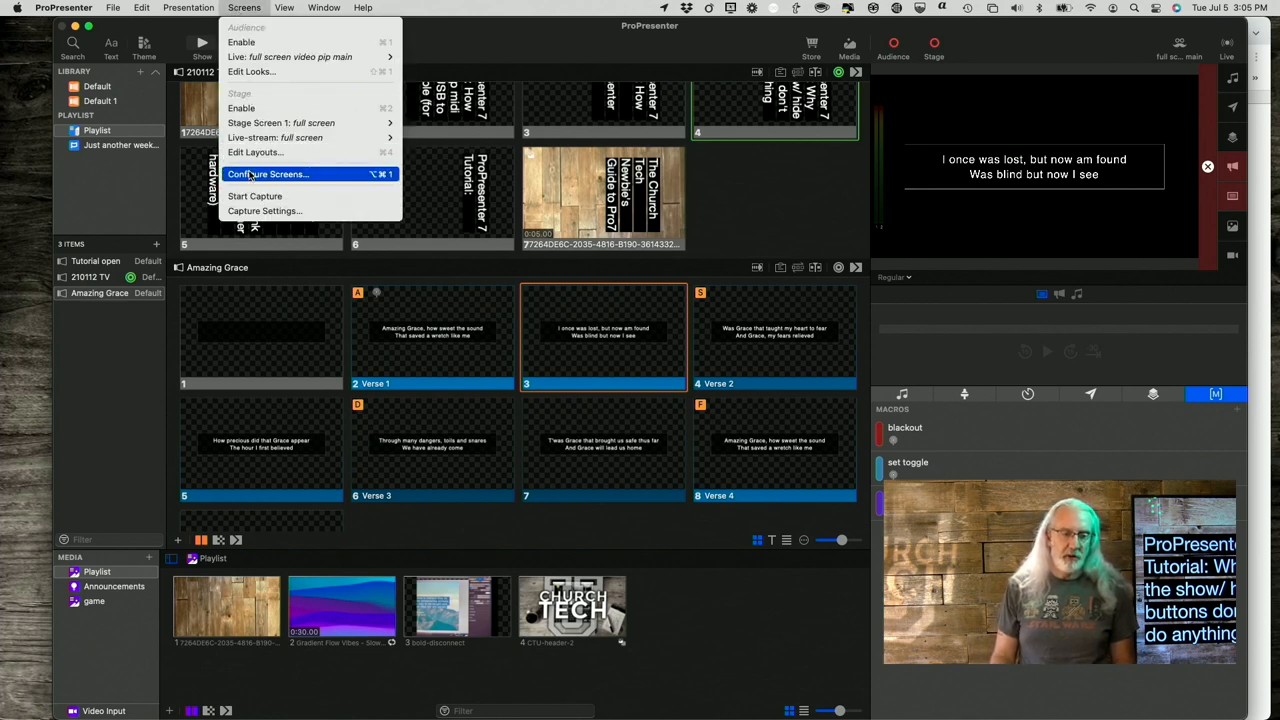
pyautogui.click(269, 174)
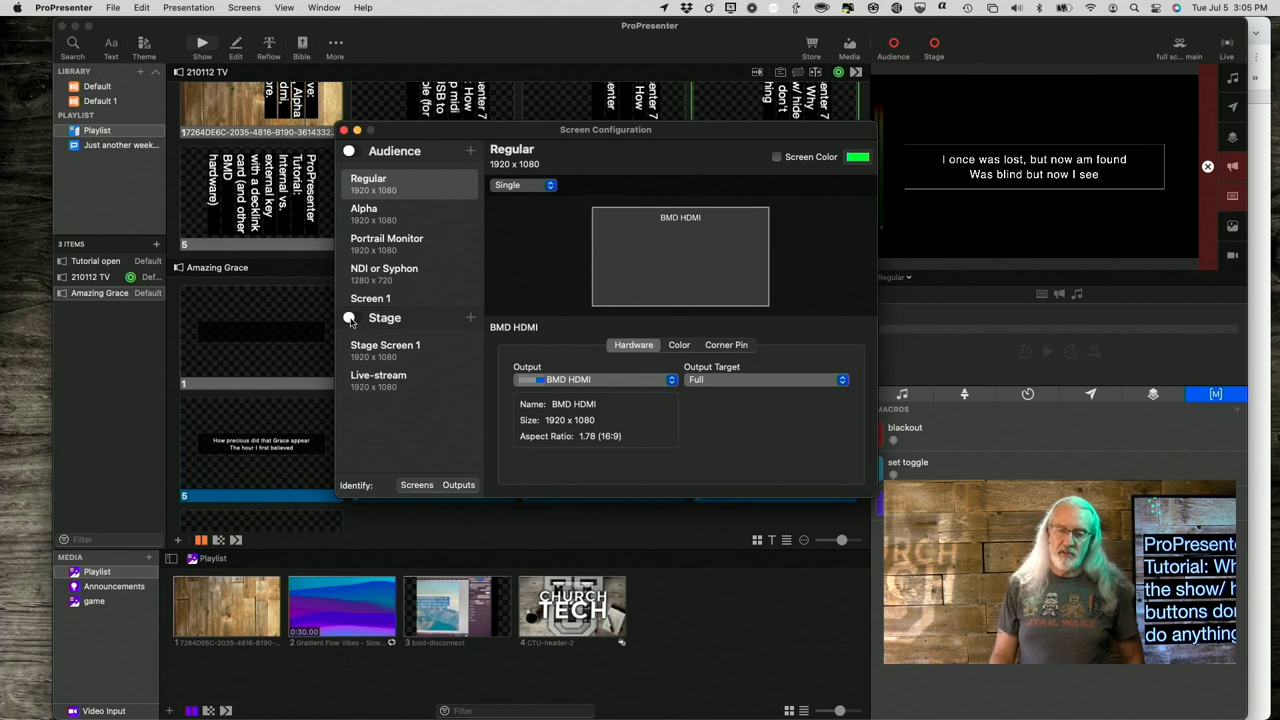
pyautogui.click(350, 318)
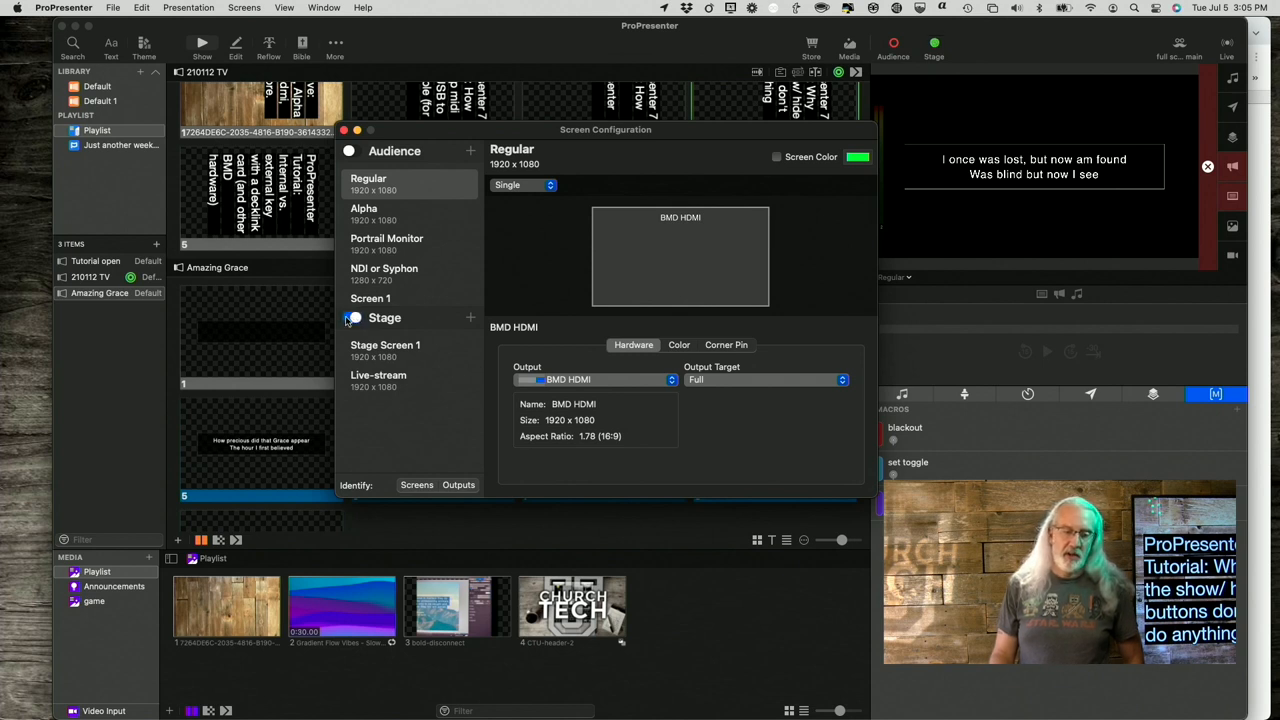
pyautogui.click(351, 317)
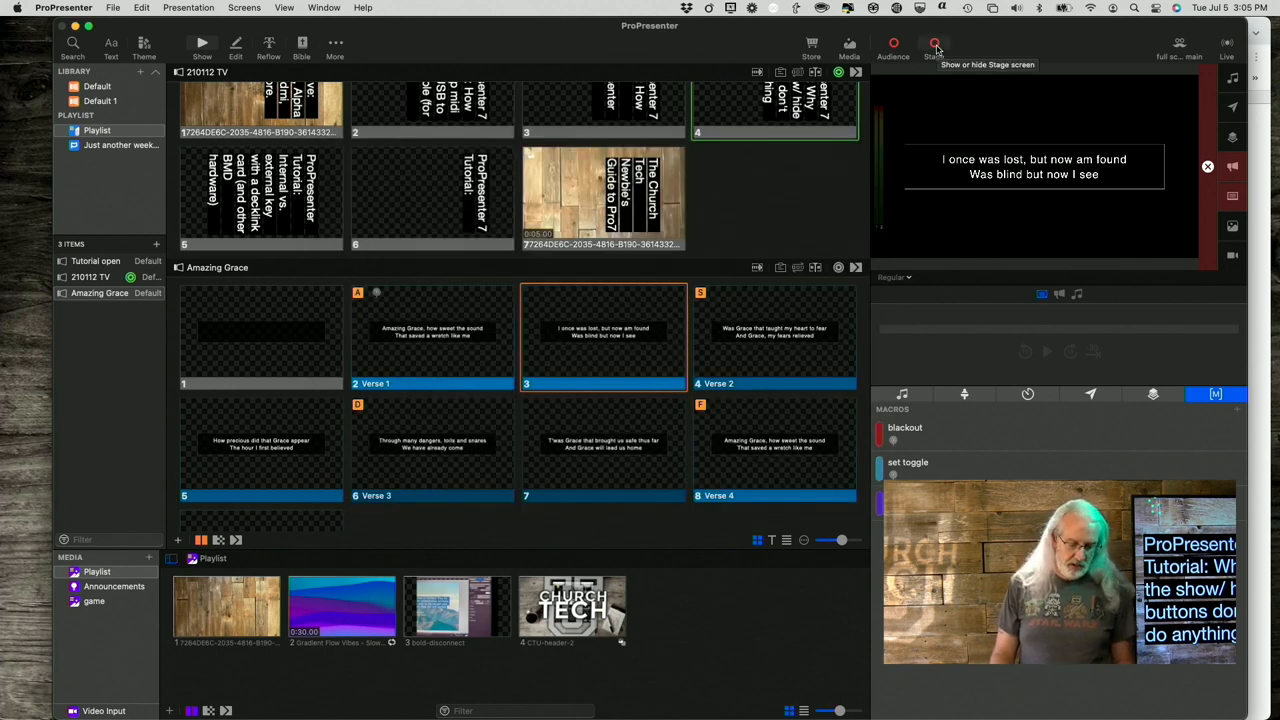
pyautogui.click(244, 8)
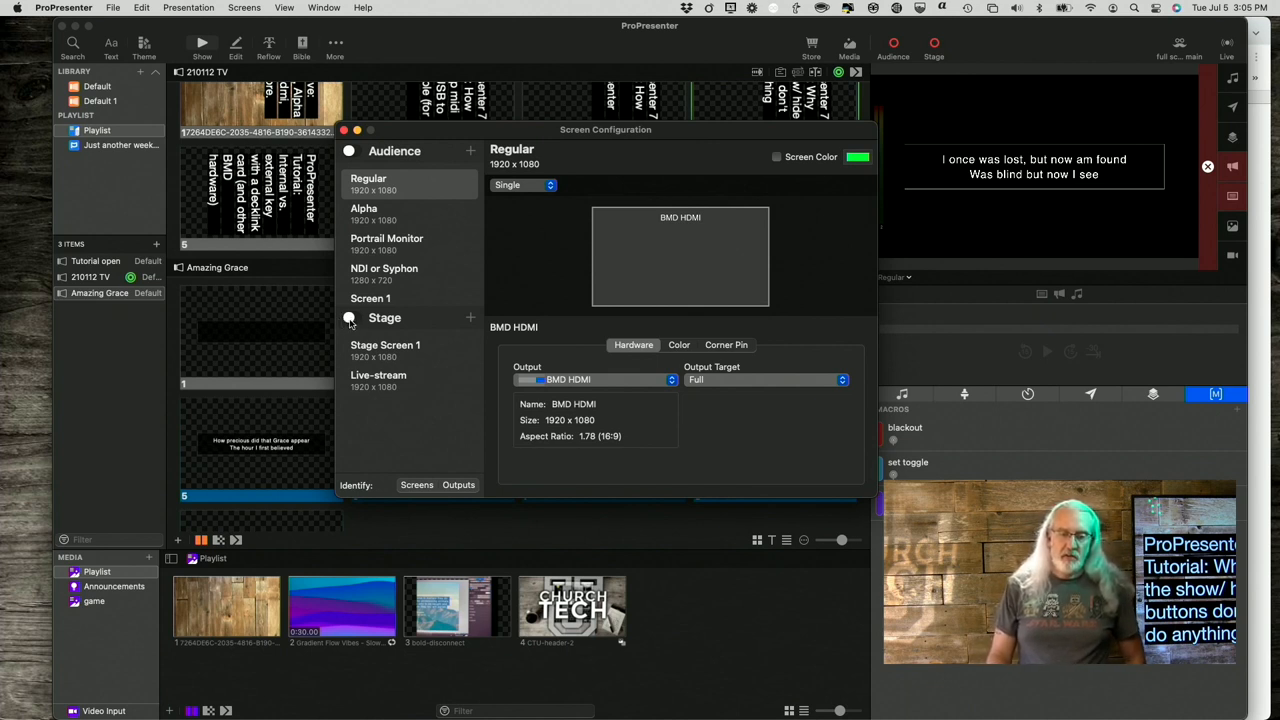
pyautogui.moveTo(349, 320)
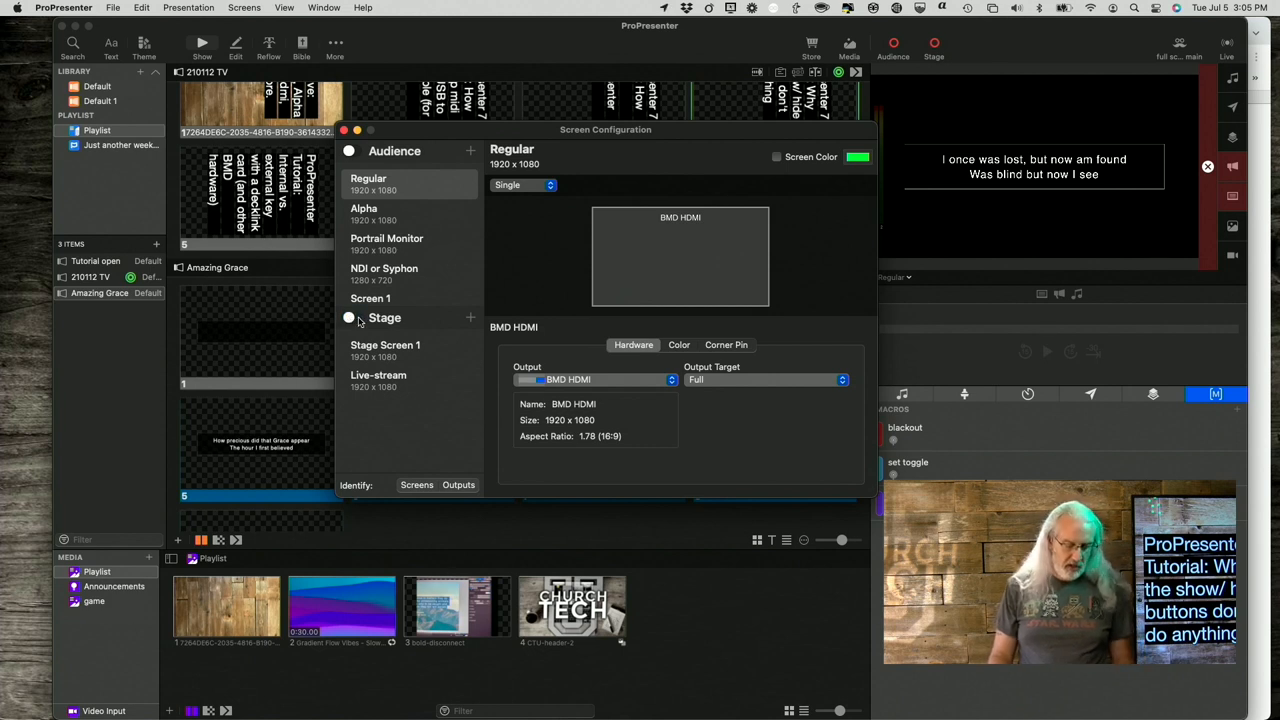
pyautogui.click(348, 318)
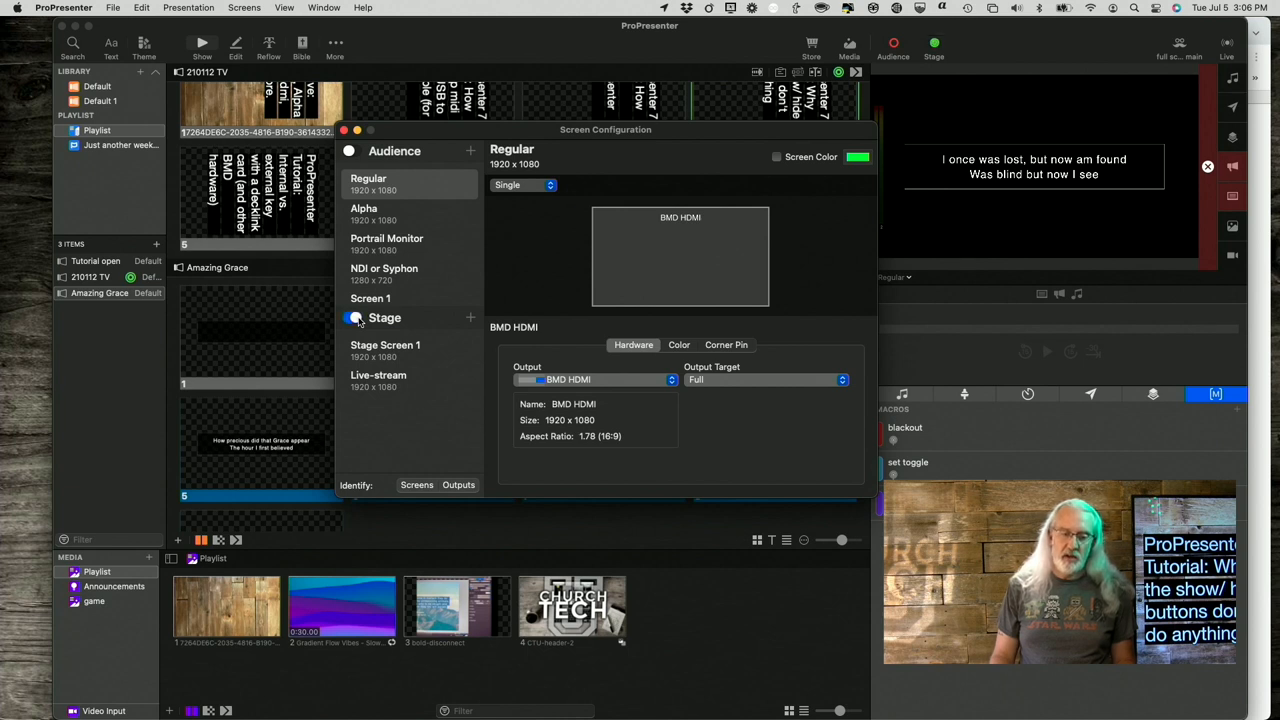
pyautogui.click(348, 318)
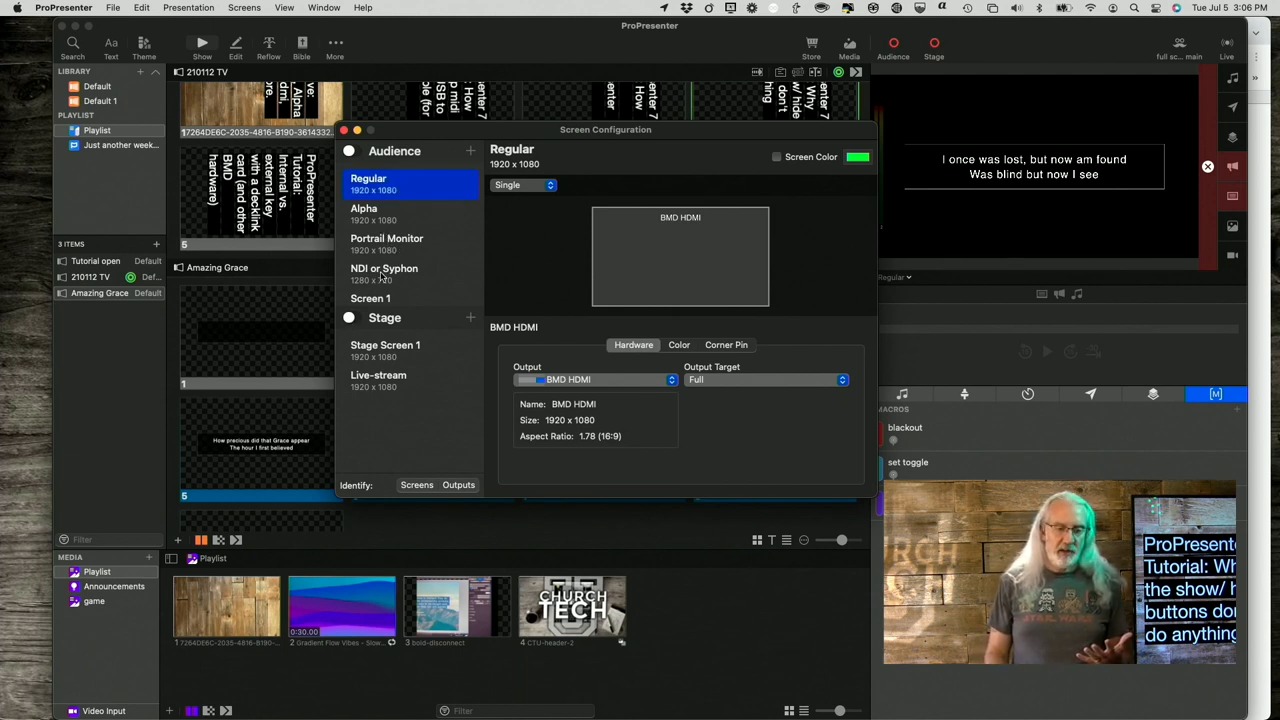
# Show the NDI or Syphon screen: Paul 16" - NDI 1 at 1280×720, 720p59.94
pyautogui.click(384, 273)
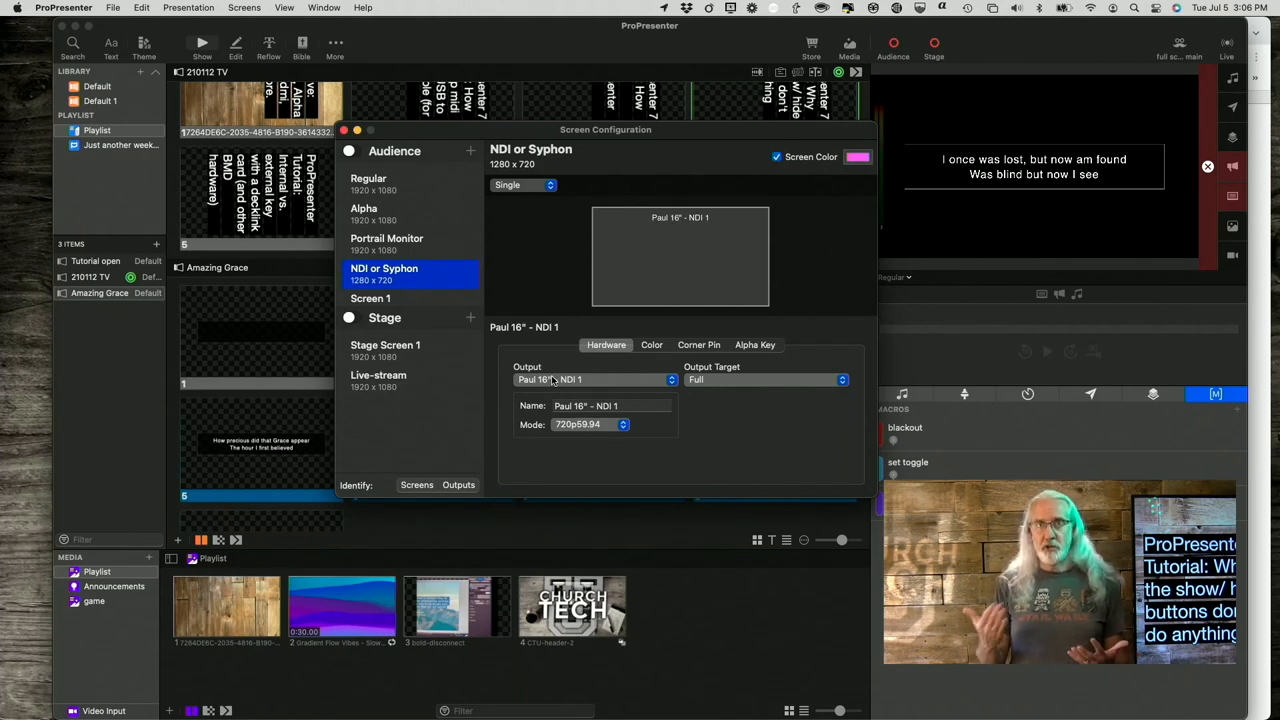
pyautogui.moveTo(510, 311)
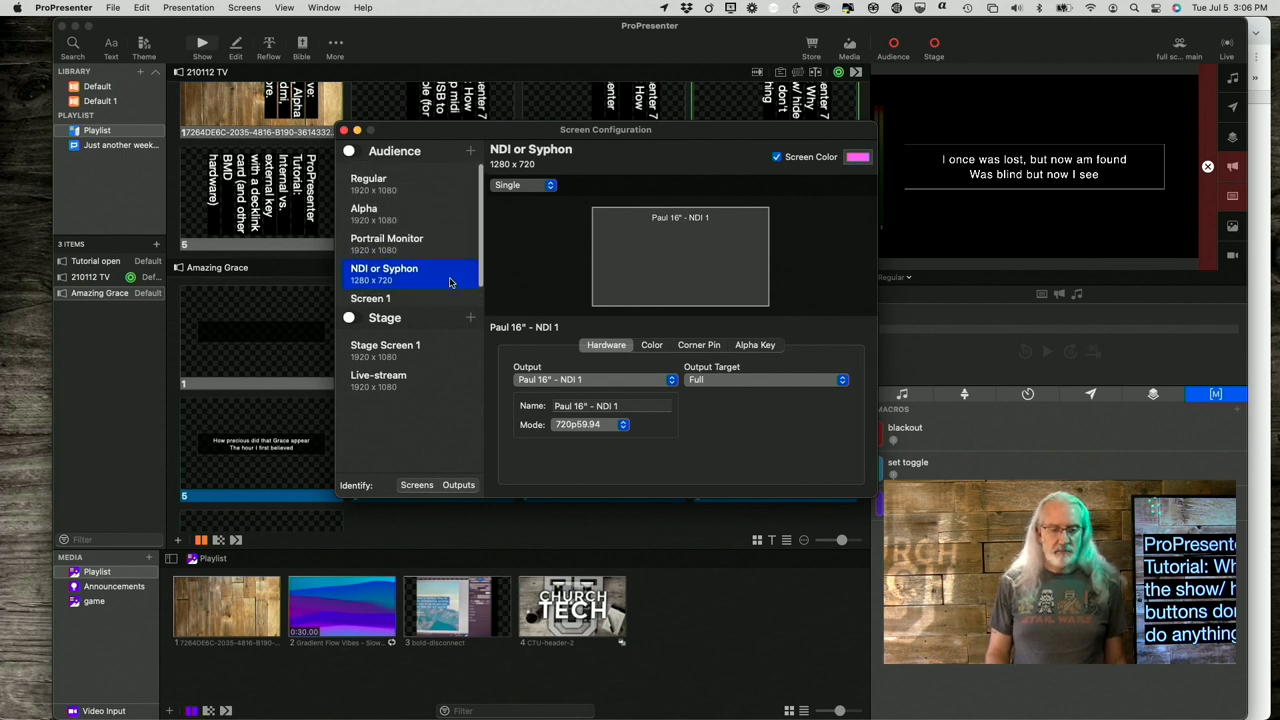
# Show the Alpha screen's DeckLink Duo (1) output at 1080p29.97, 1920×1080
pyautogui.click(410, 214)
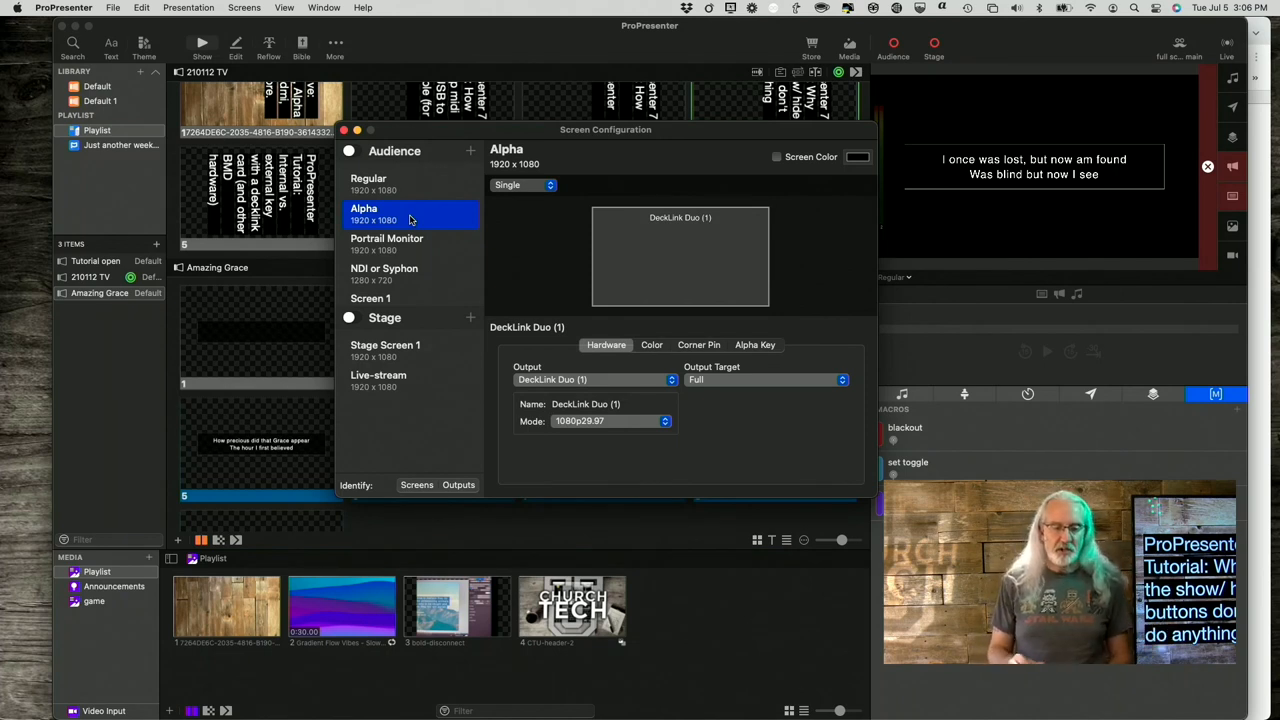
pyautogui.moveTo(370, 218)
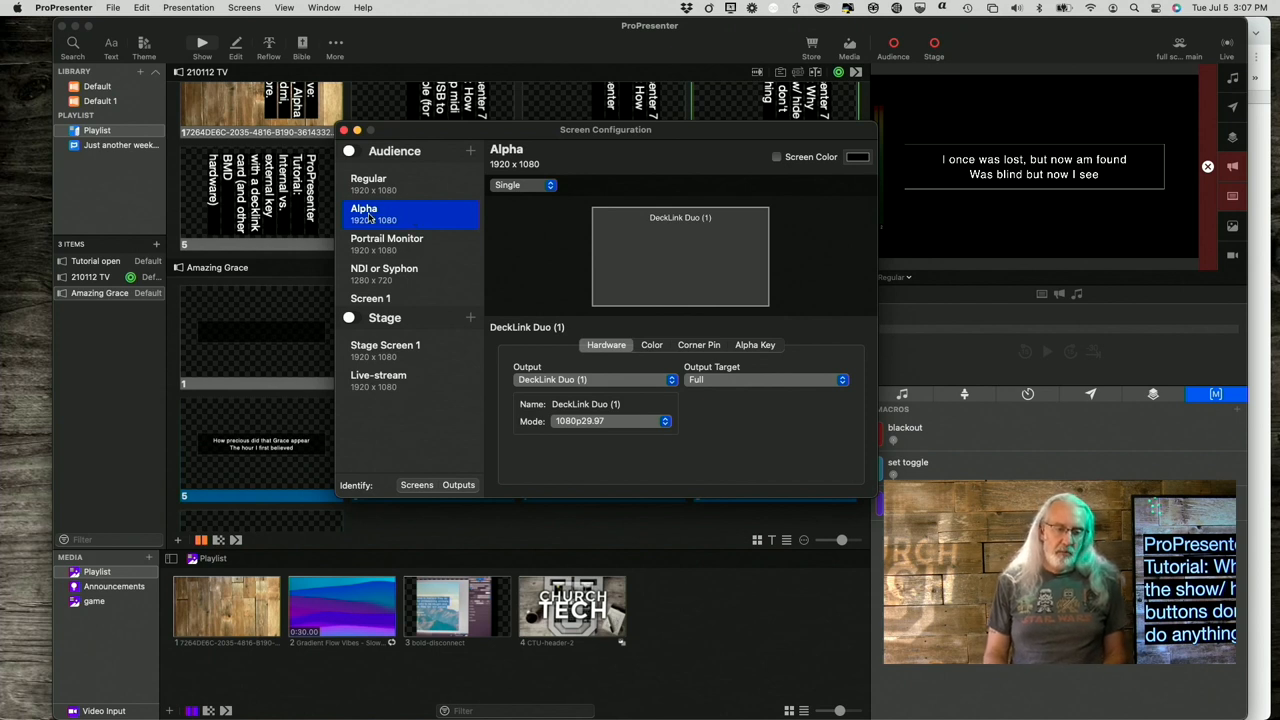
pyautogui.moveTo(404, 214)
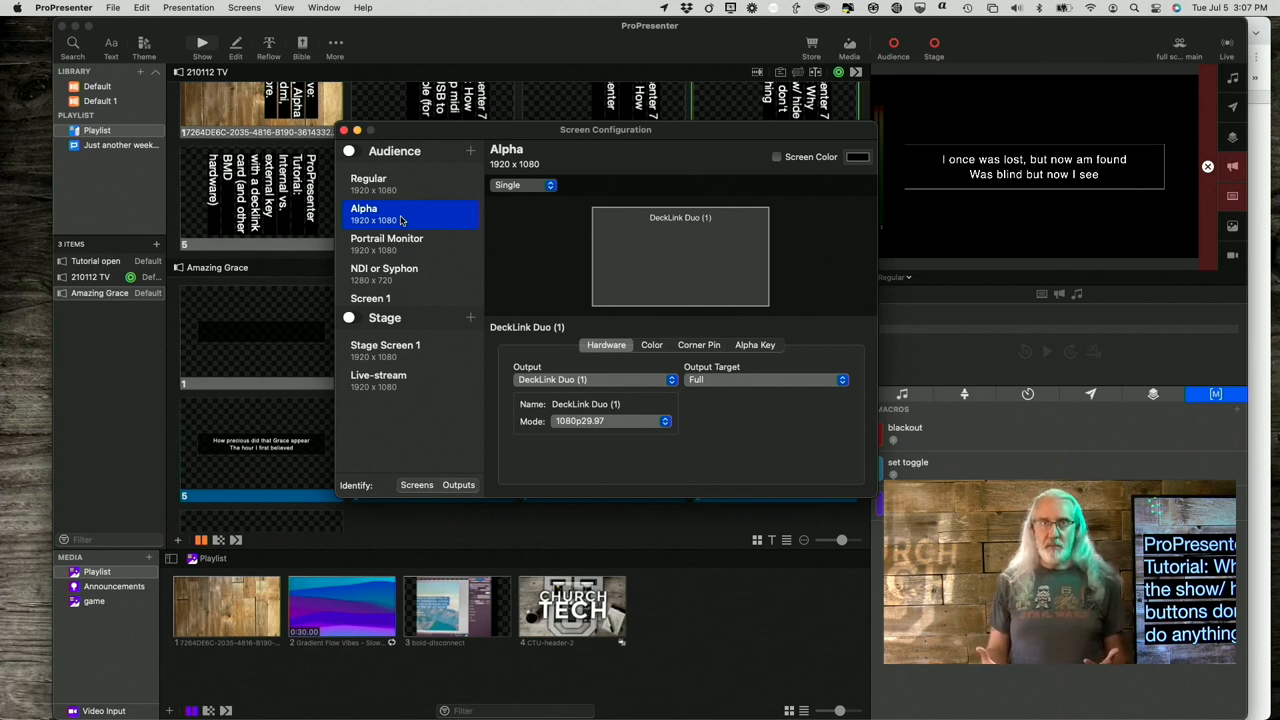
pyautogui.moveTo(467, 53)
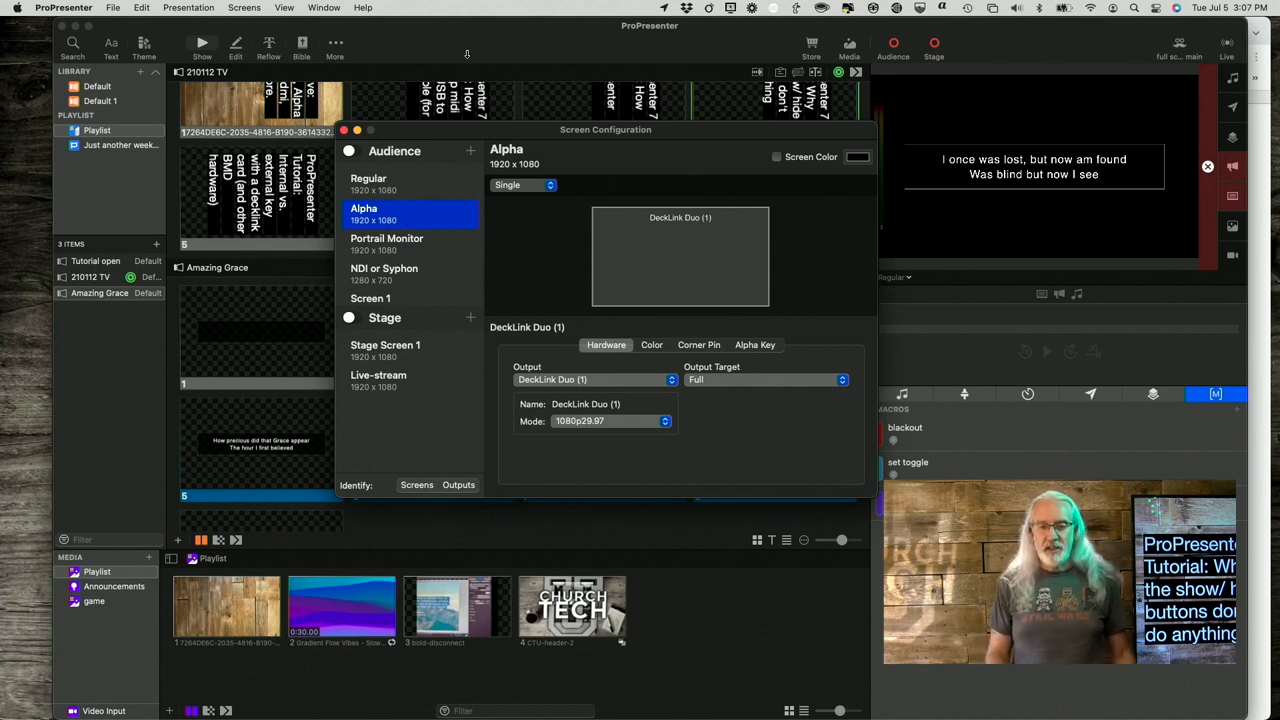
pyautogui.moveTo(511, 105)
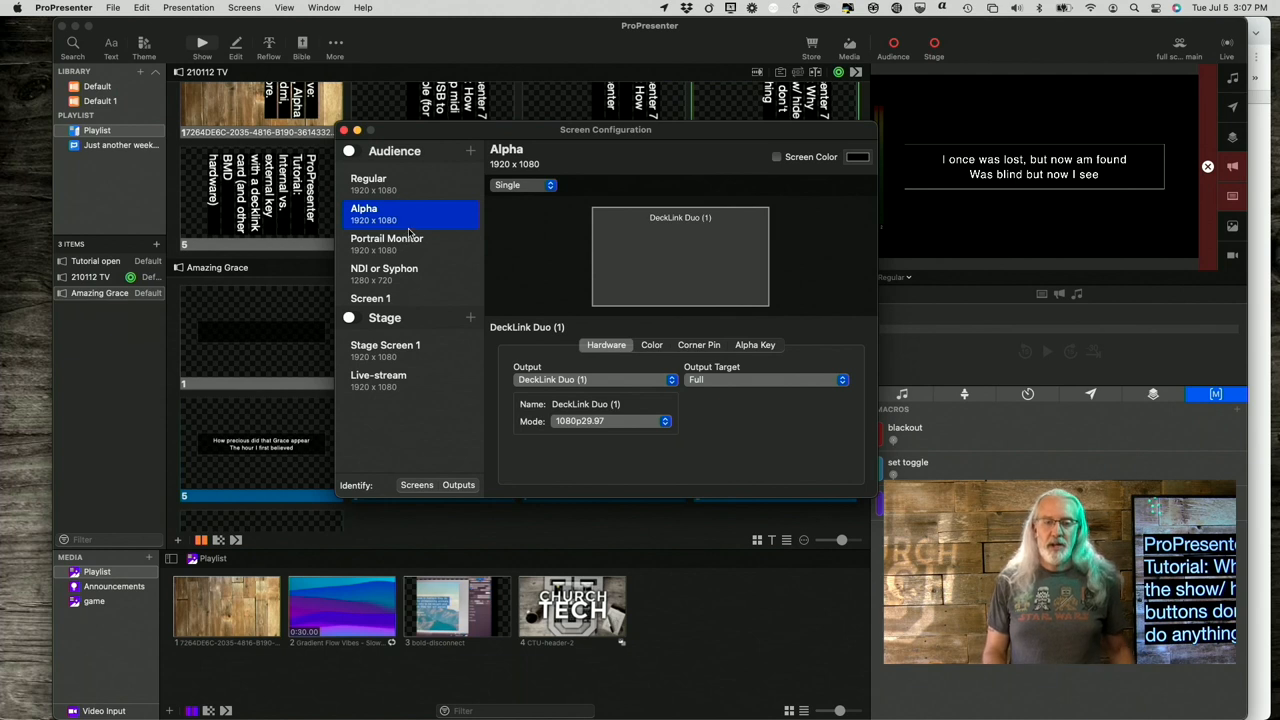
pyautogui.moveTo(445, 225)
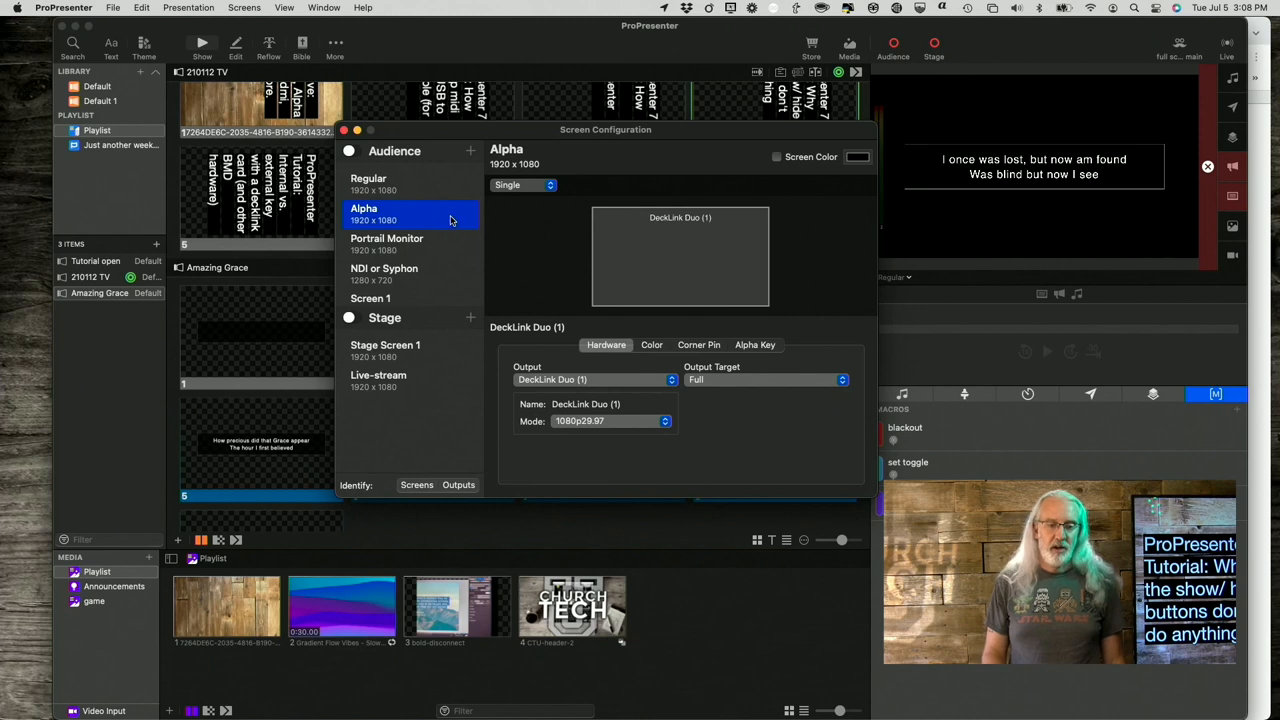
pyautogui.moveTo(460, 224)
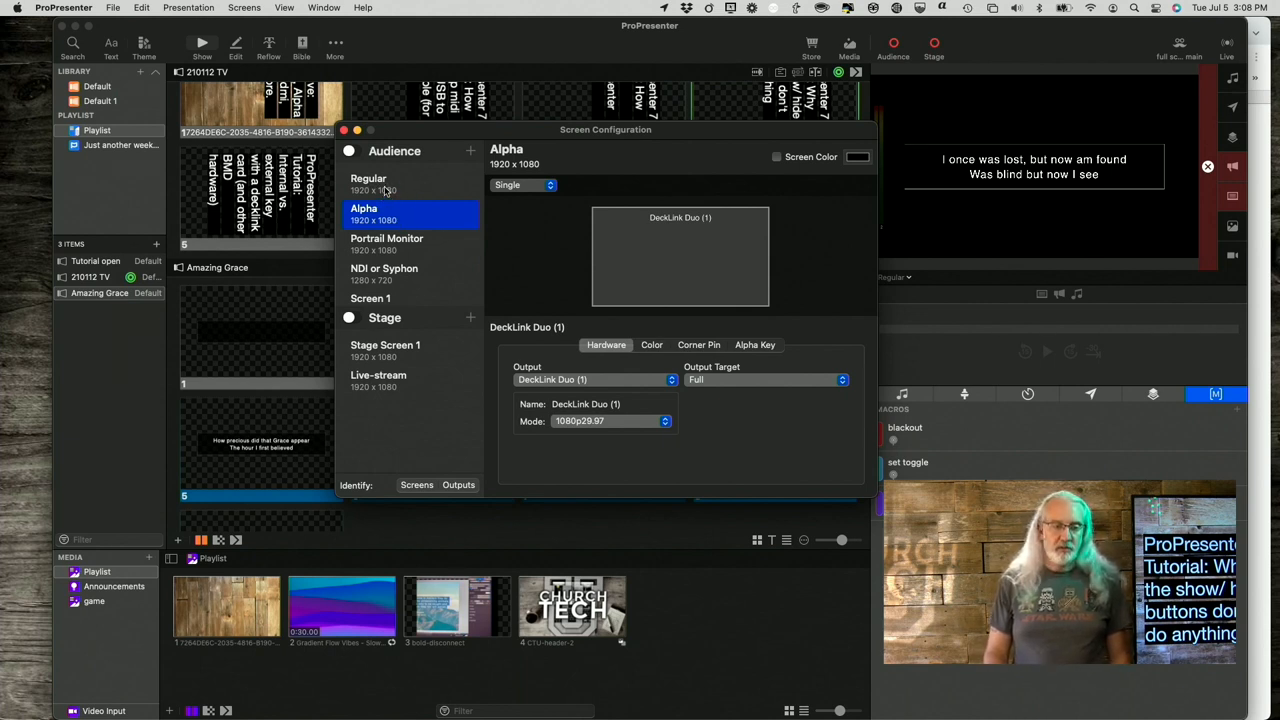
# Recheck the Regular screen's BMD HDMI settings, then close Screen Configuration
pyautogui.click(368, 184)
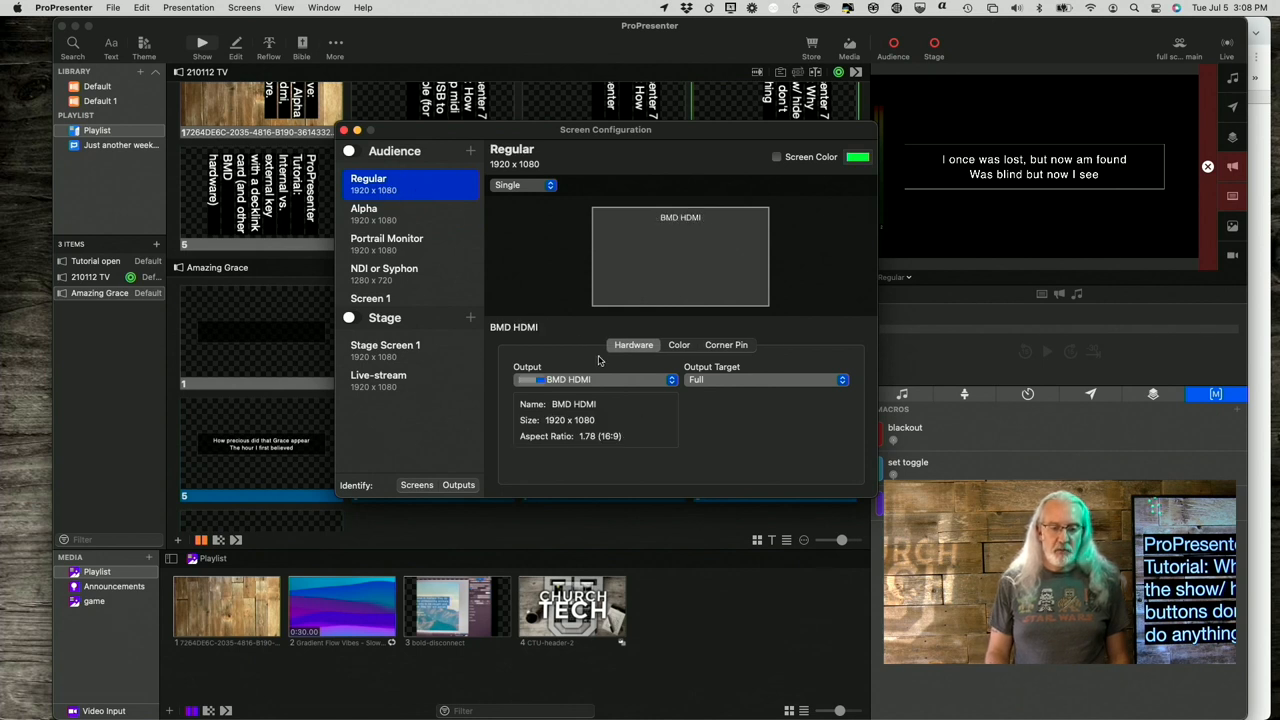
pyautogui.moveTo(560, 393)
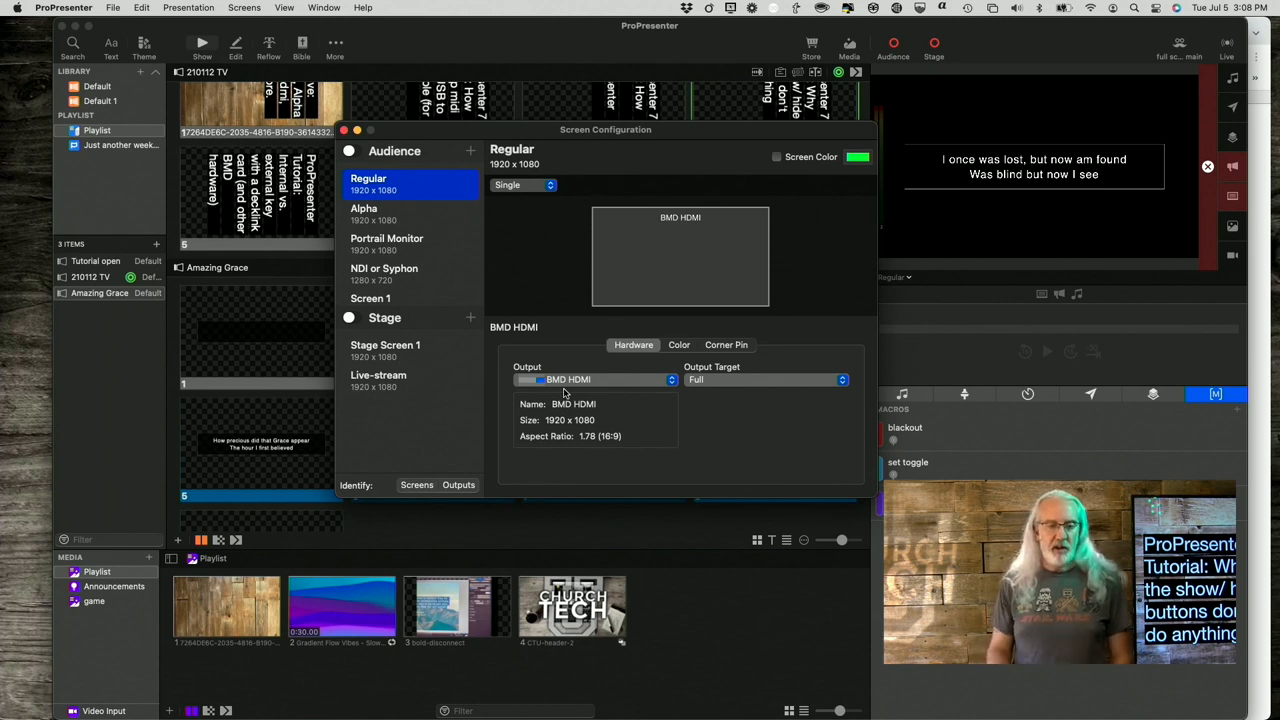
pyautogui.moveTo(590, 360)
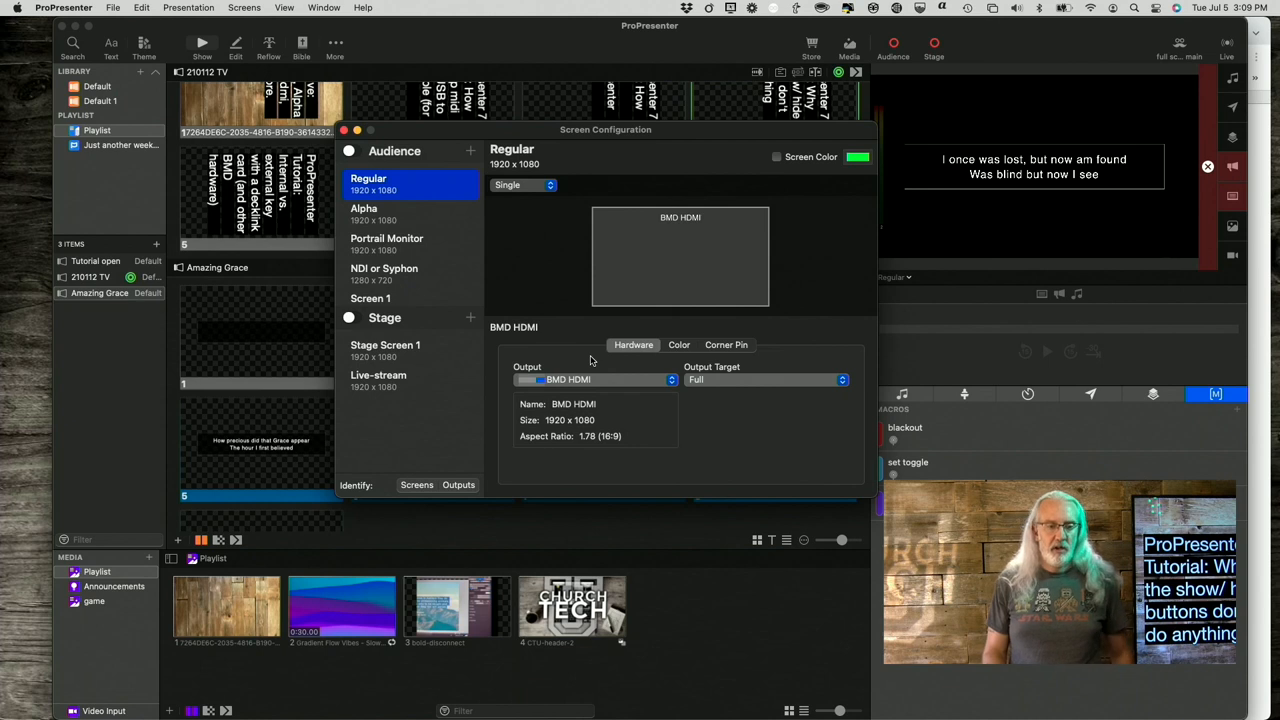
pyautogui.moveTo(610, 214)
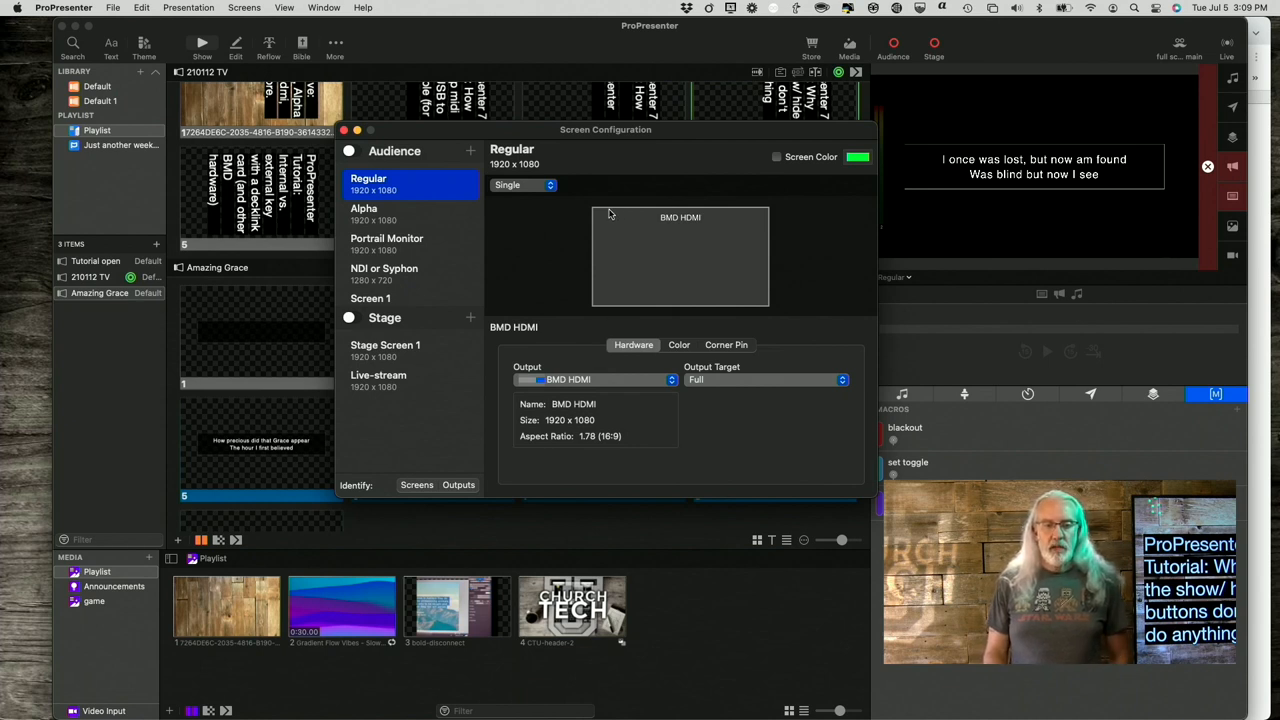
pyautogui.moveTo(716, 267)
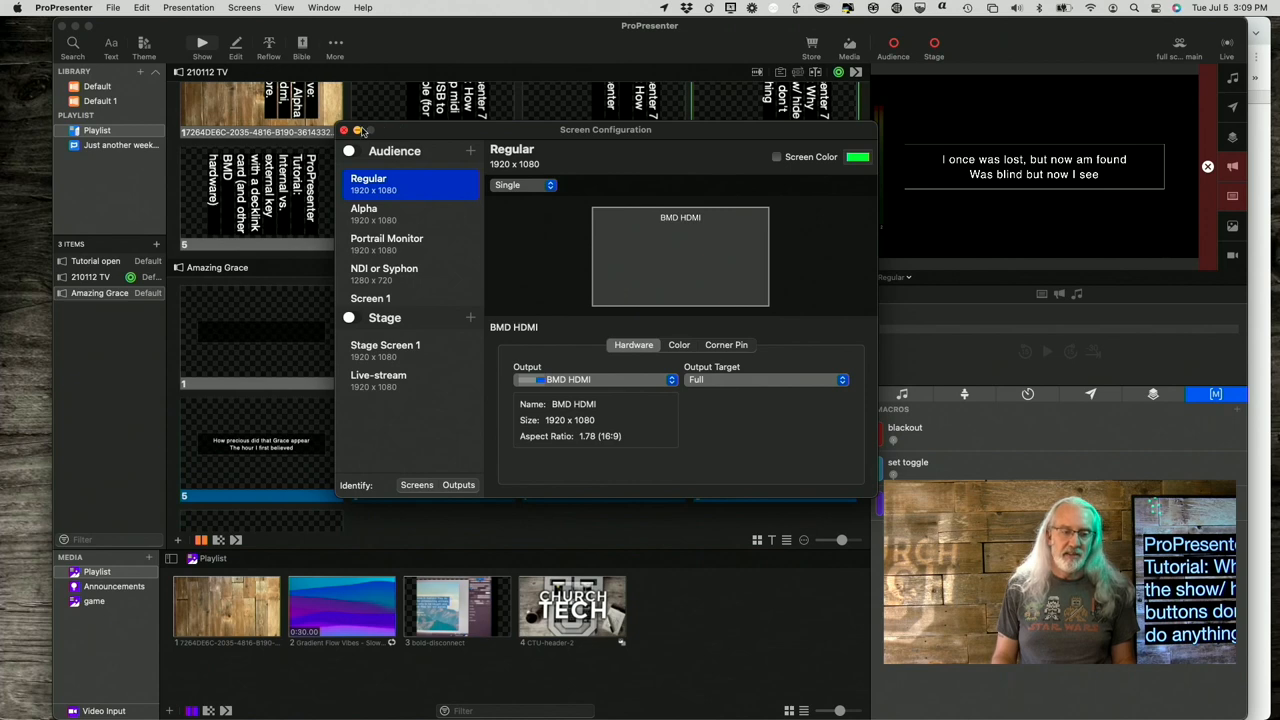
pyautogui.click(344, 130)
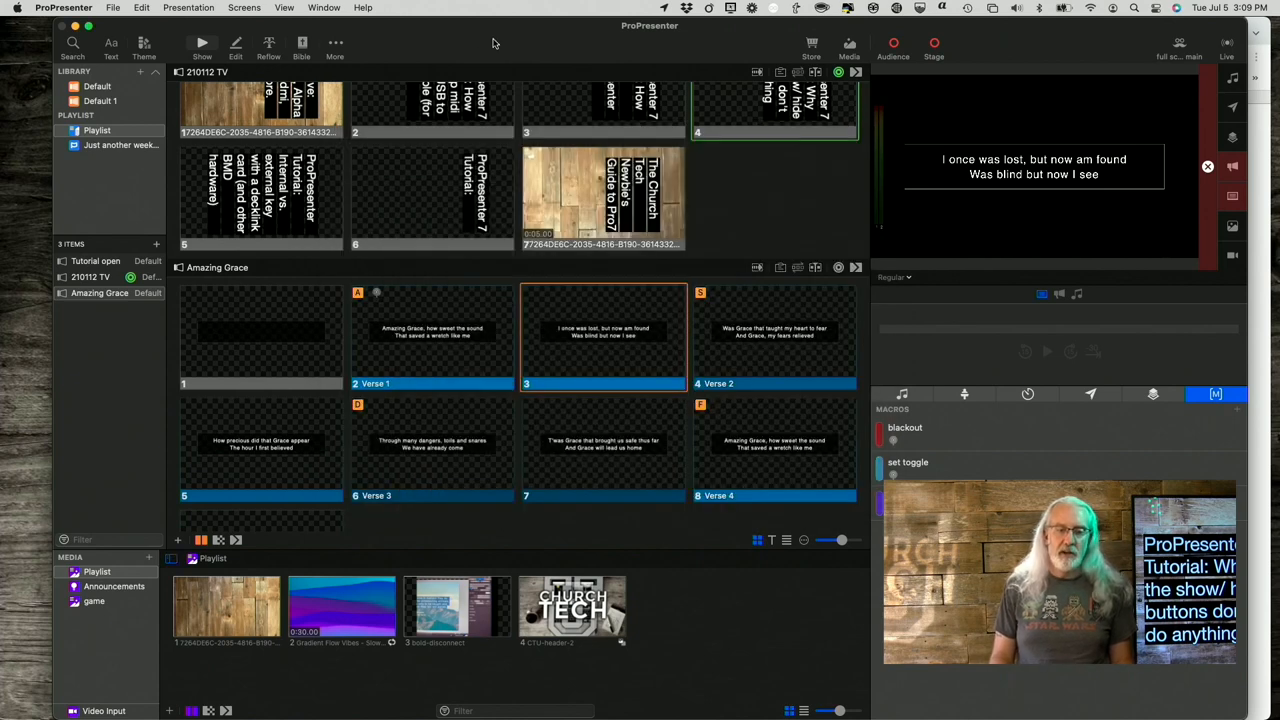